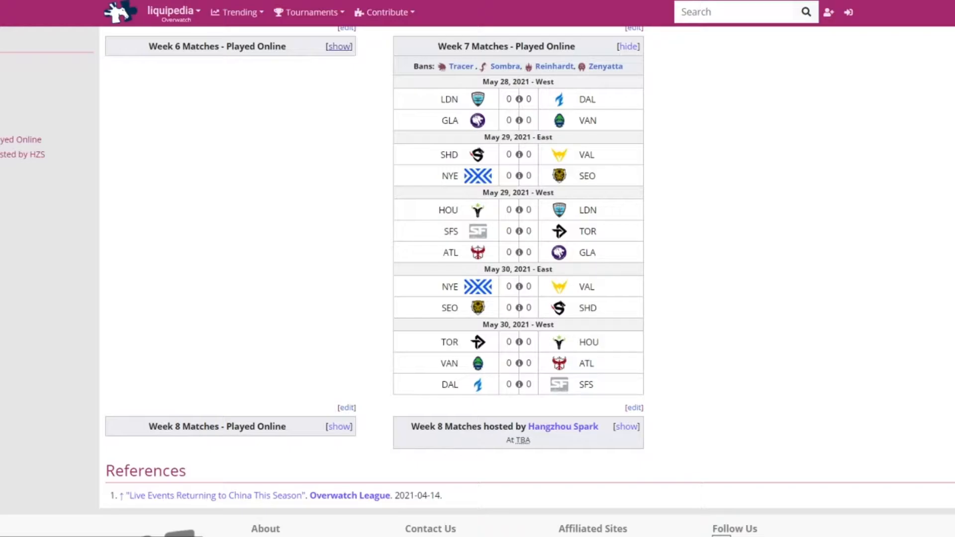
# Expand the Week 6 online match results (May 21–23) beside the Week 7 schedule
pyautogui.click(338, 47)
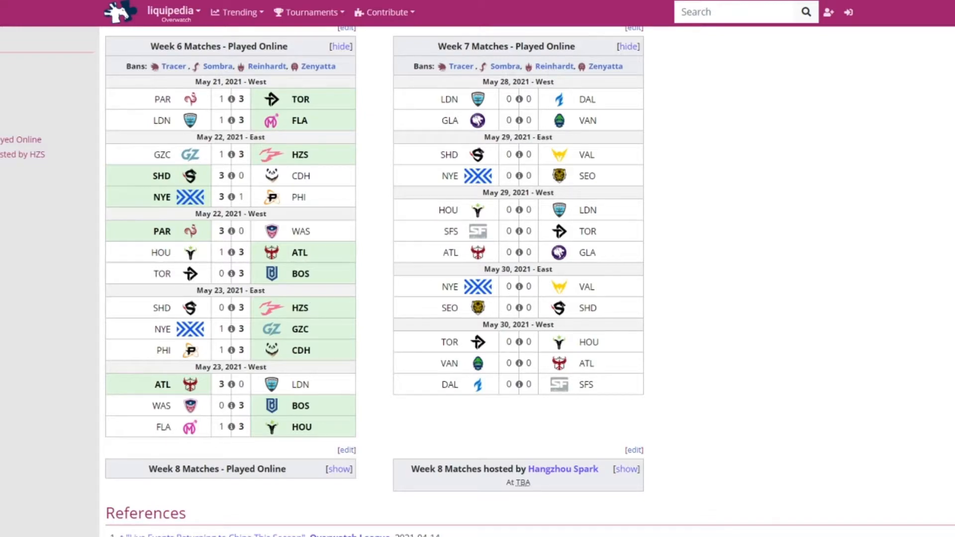
pyautogui.moveTo(230, 274)
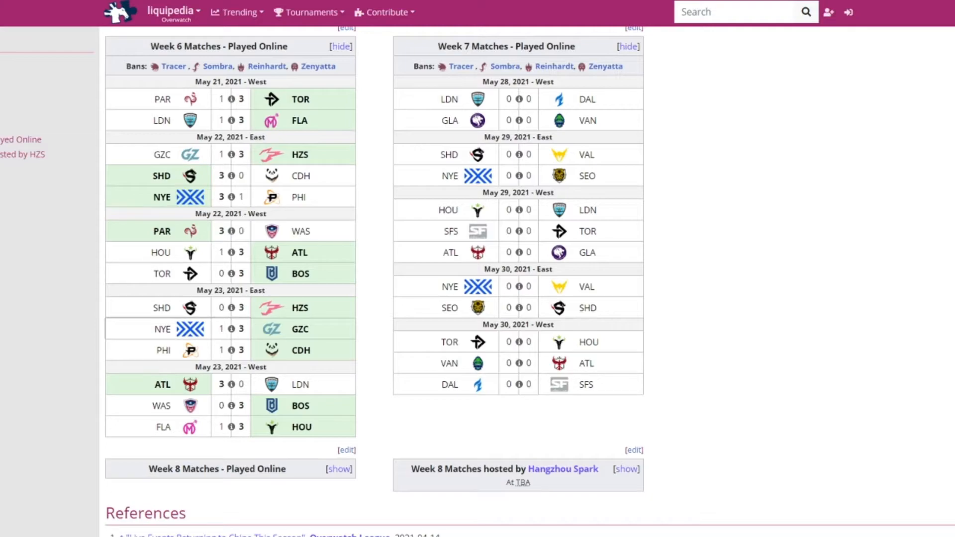
# Keep the Week 6 results visible next to the unplayed Week 7 June Joust matches
pyautogui.click(230, 329)
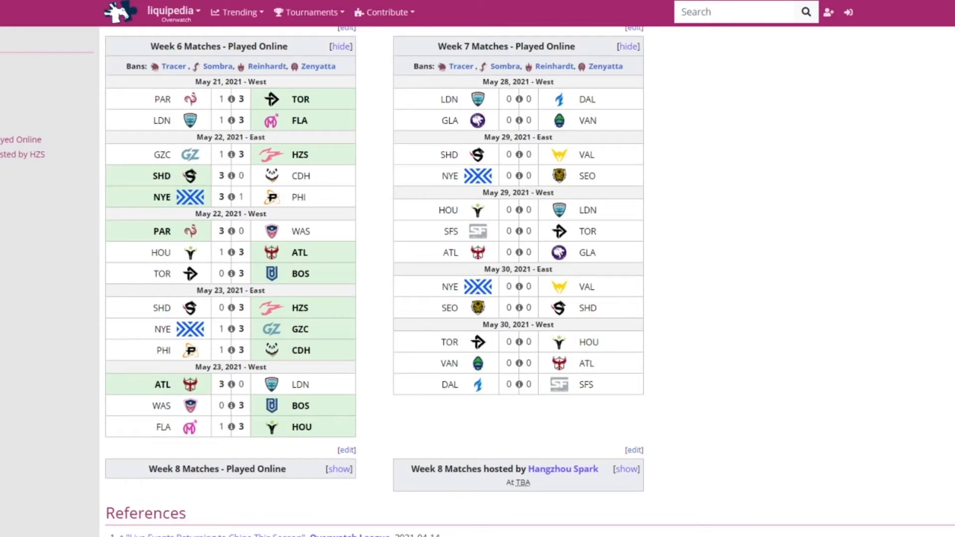
# Collapse the weekly match lists to reveal the West and East standings, hero bans and map pool
pyautogui.click(340, 46)
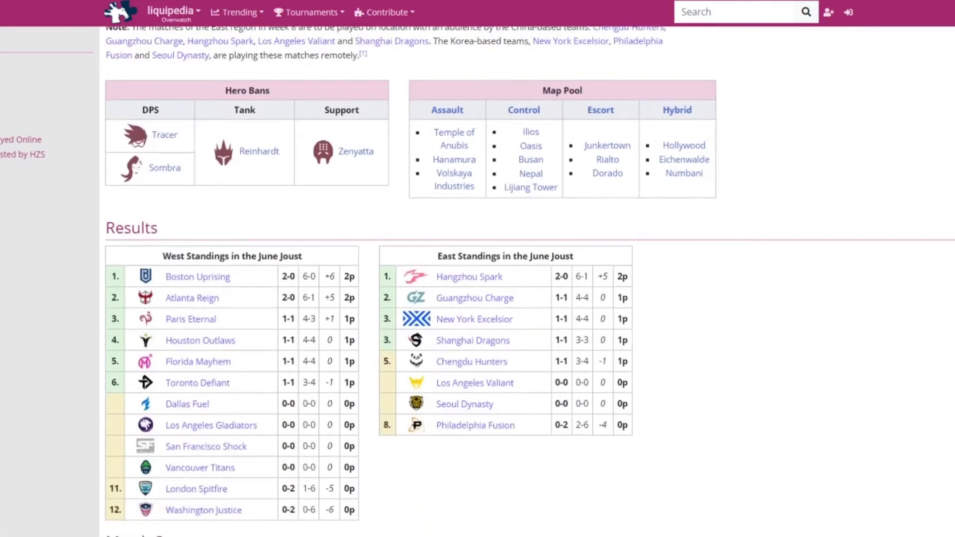
pyautogui.scroll(-3)
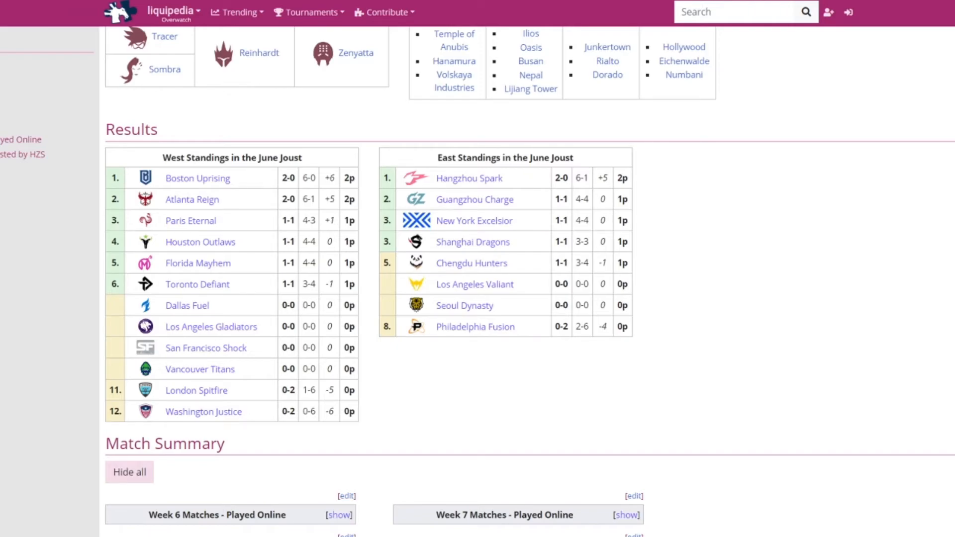
pyautogui.scroll(3)
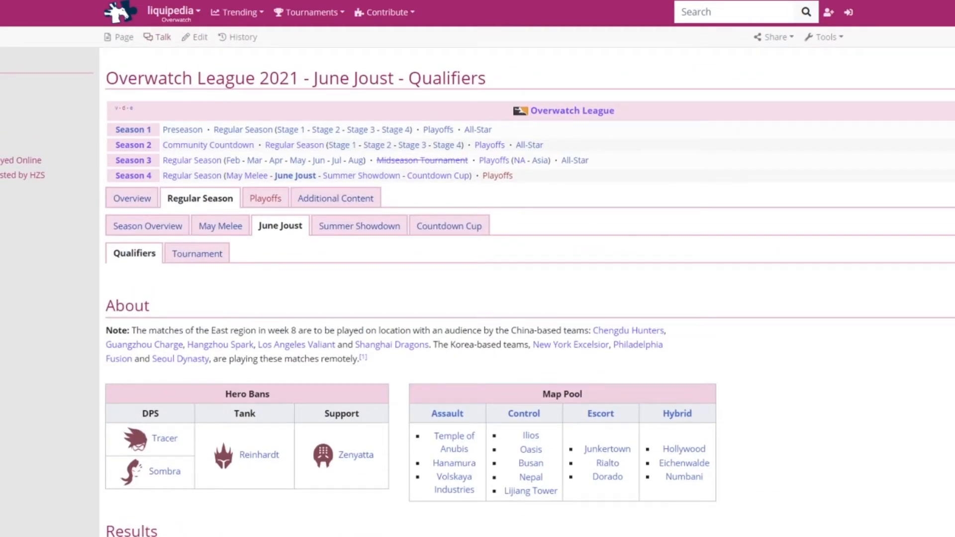
pyautogui.scroll(-3)
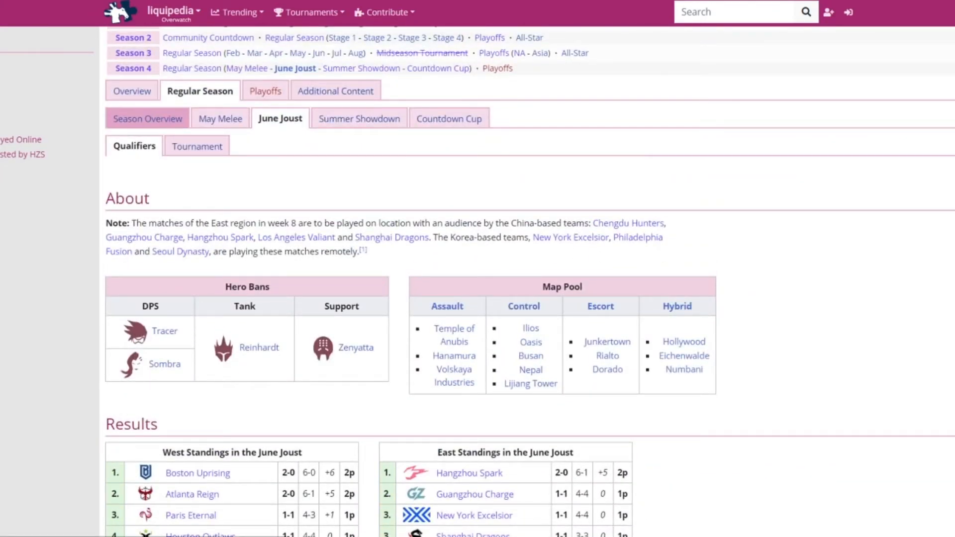
# Scroll past the June Joust results to the regular season Roster Moves table
pyautogui.scroll(-3)
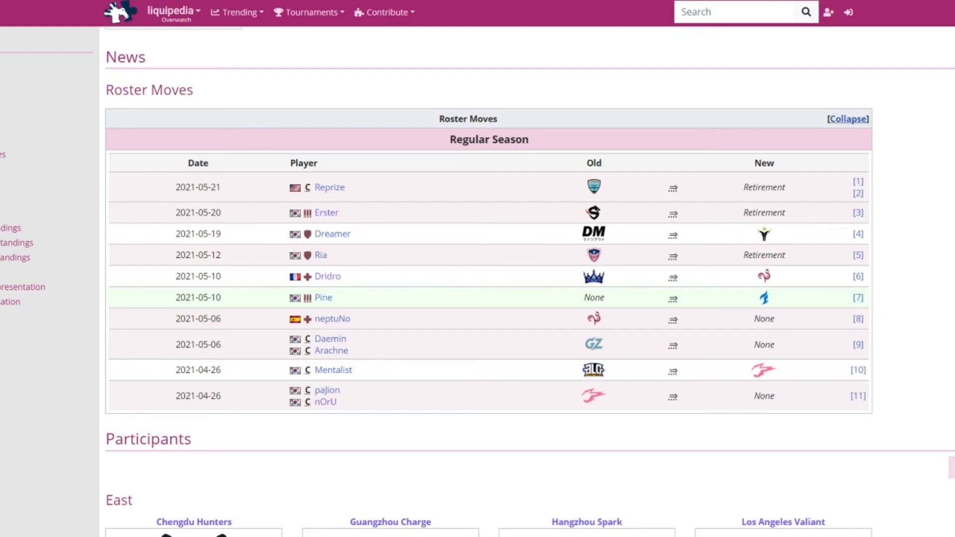
pyautogui.scroll(-3)
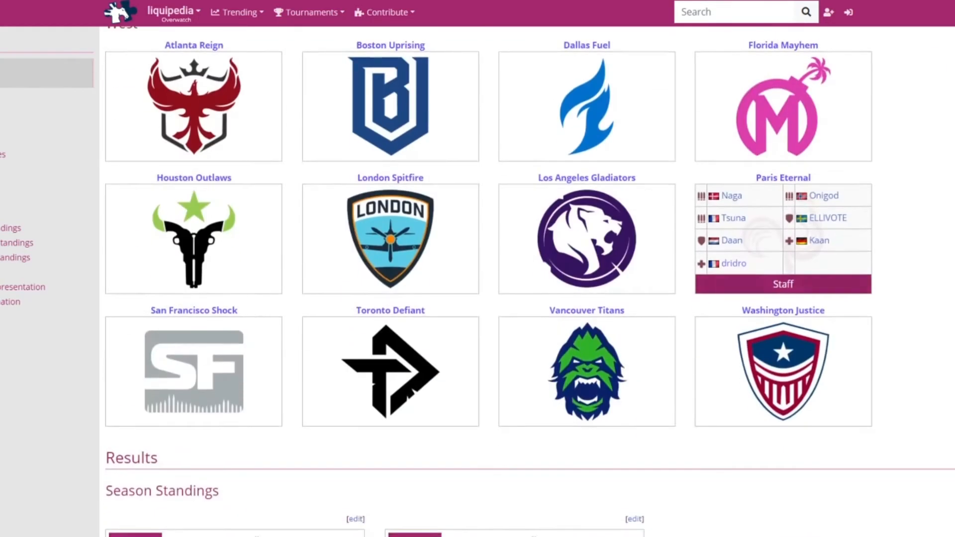
# Scroll through the West participants toward the 2021 season standings with Shanghai Dragons first
pyautogui.scroll(-3)
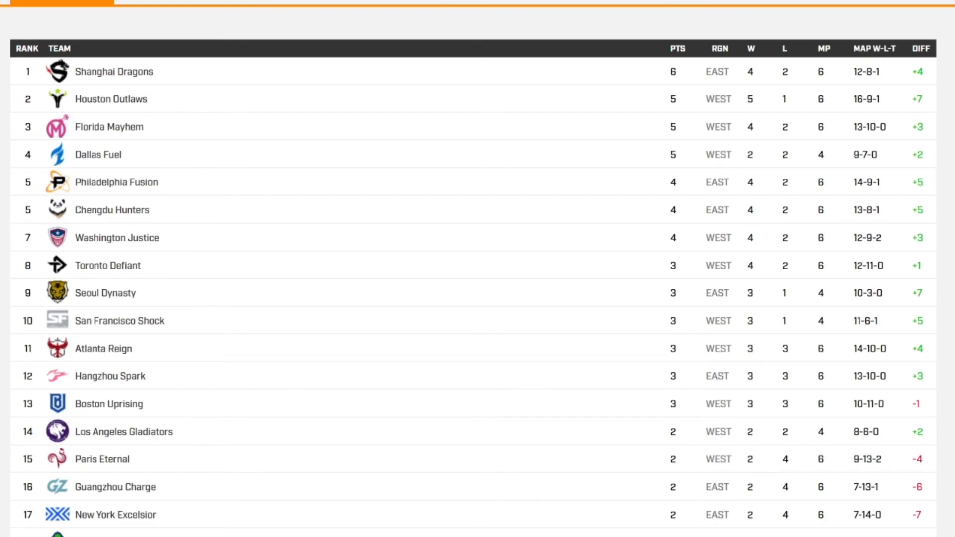
pyautogui.scroll(-3)
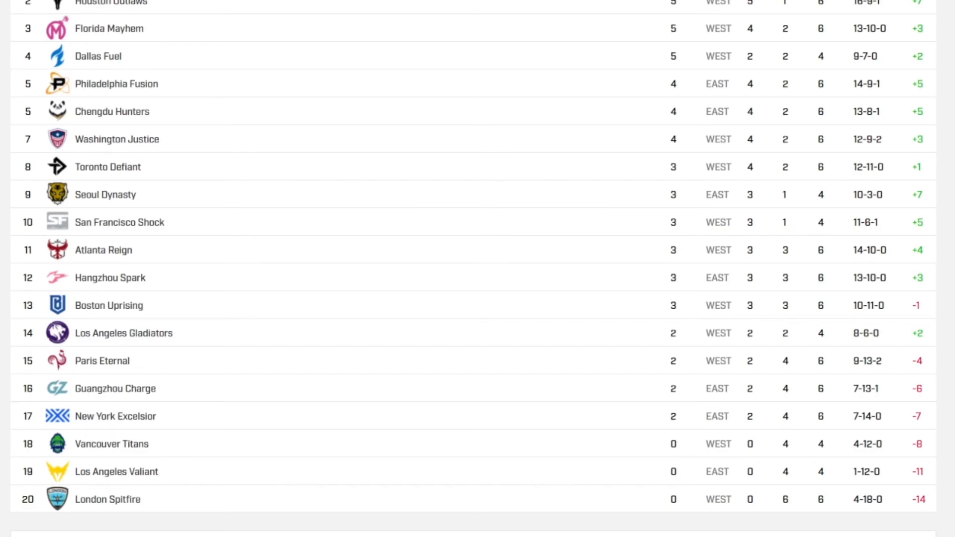
pyautogui.scroll(3)
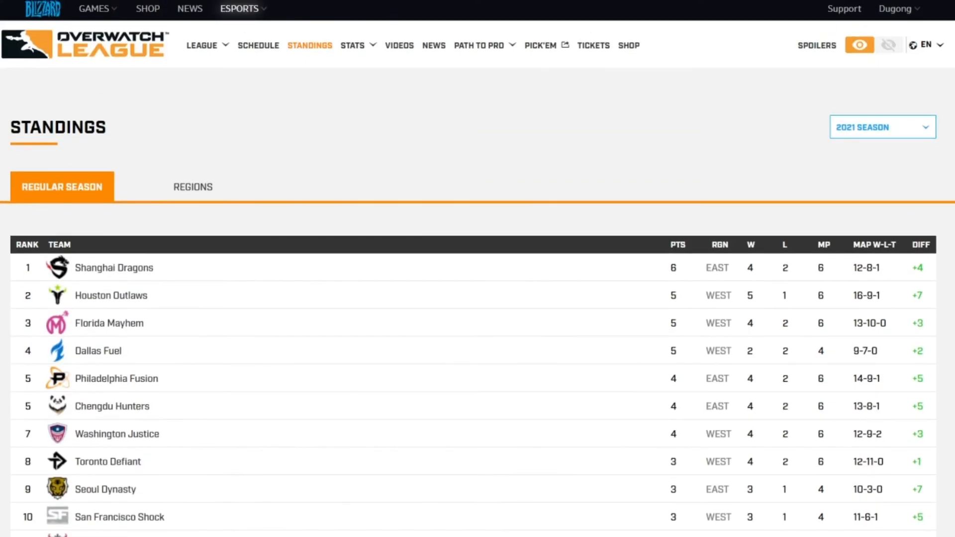